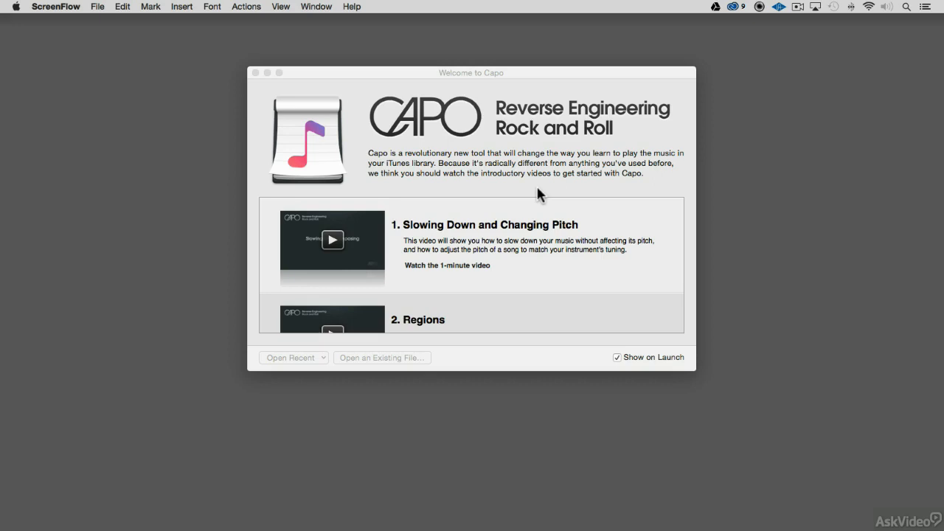
pyautogui.moveTo(374, 102)
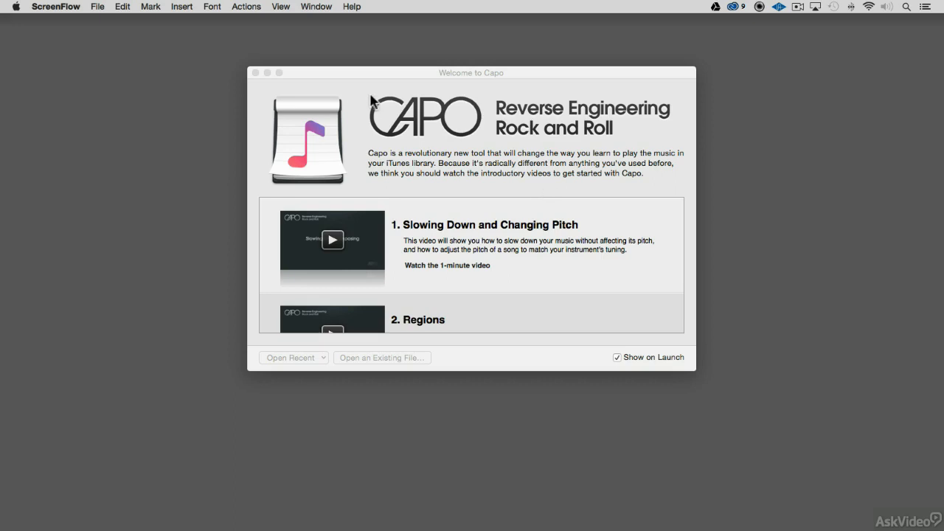
# Step: Create a new empty Capo song document from the File menu
pyautogui.click(70, 6)
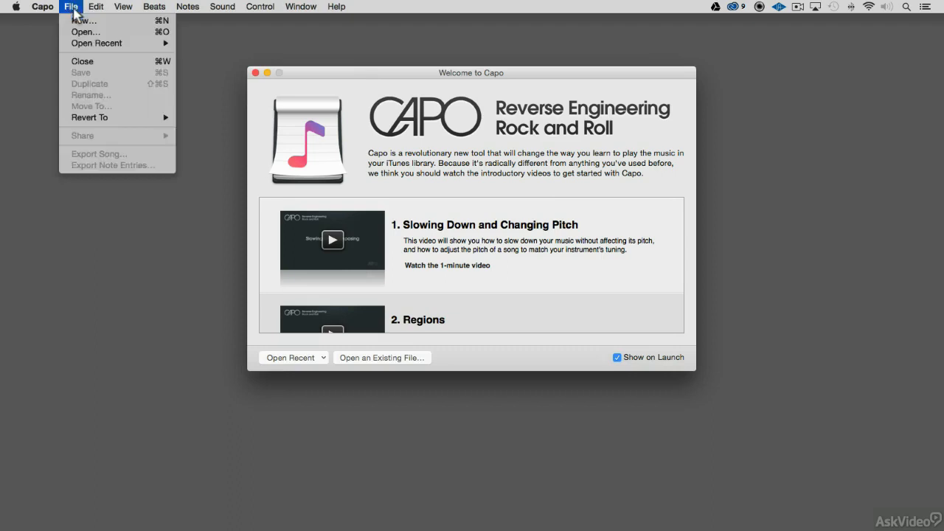
pyautogui.click(85, 20)
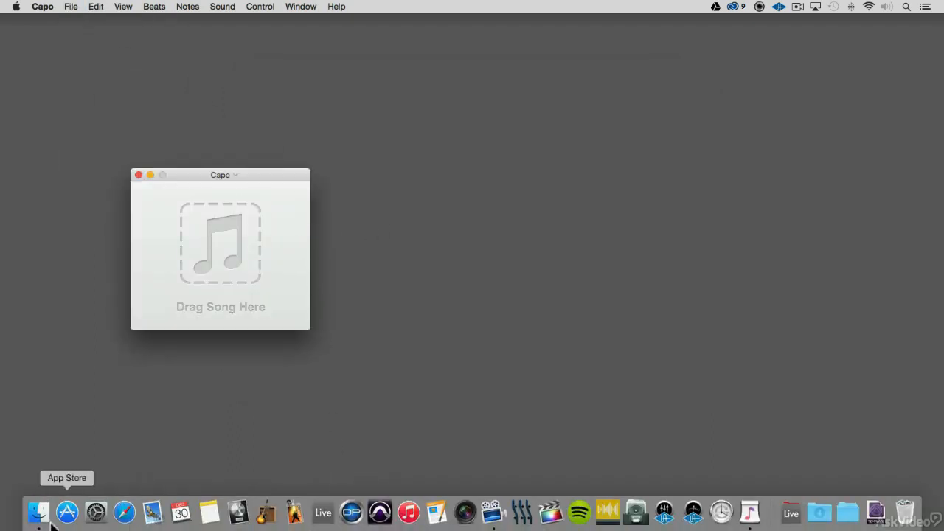
# Step: Load Capo Demo.aif from the Desktop into Capo via Finder, then close Finder
pyautogui.click(38, 511)
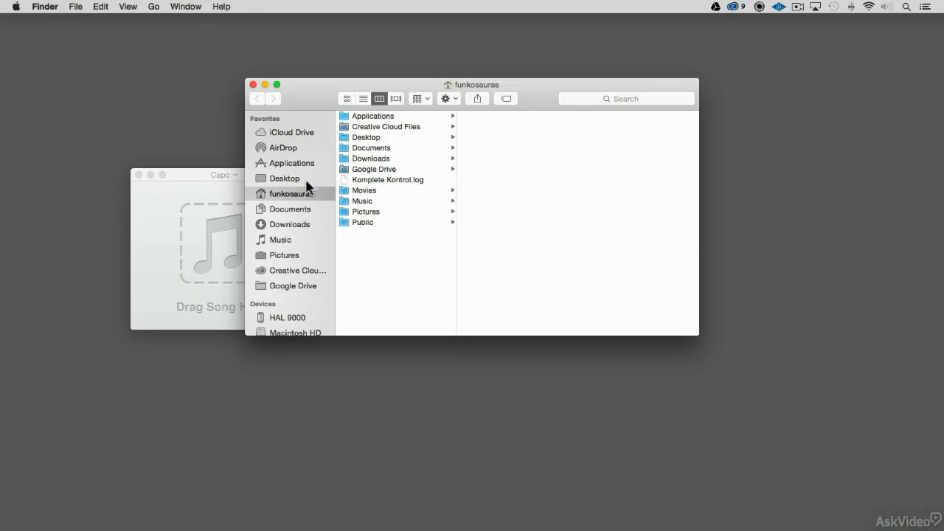
pyautogui.click(285, 179)
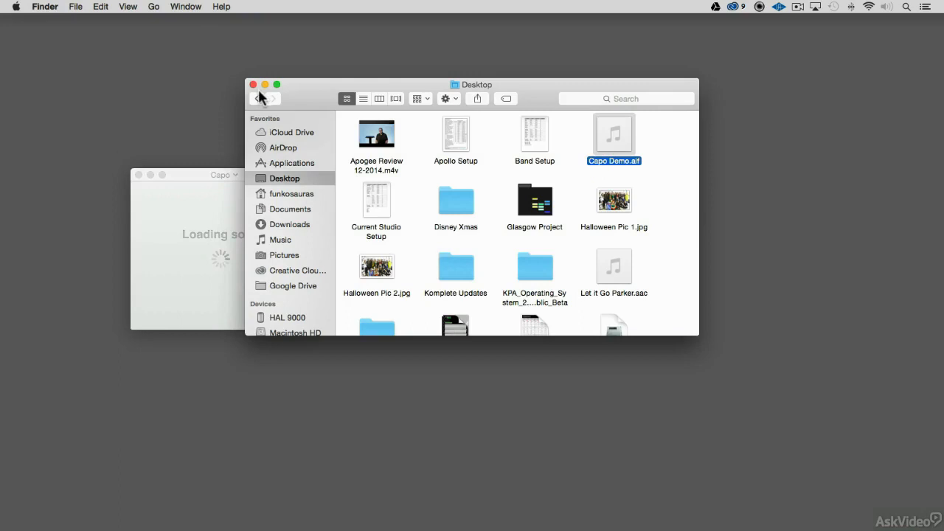
pyautogui.click(253, 84)
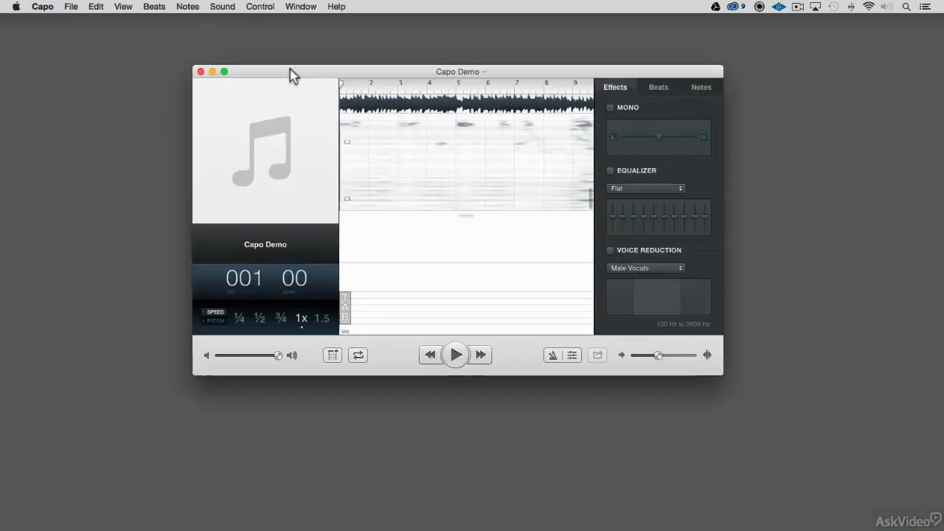
# Step: Zoom the Capo Demo window to full screen to show the spectrogram and chord diagrams
pyautogui.click(224, 72)
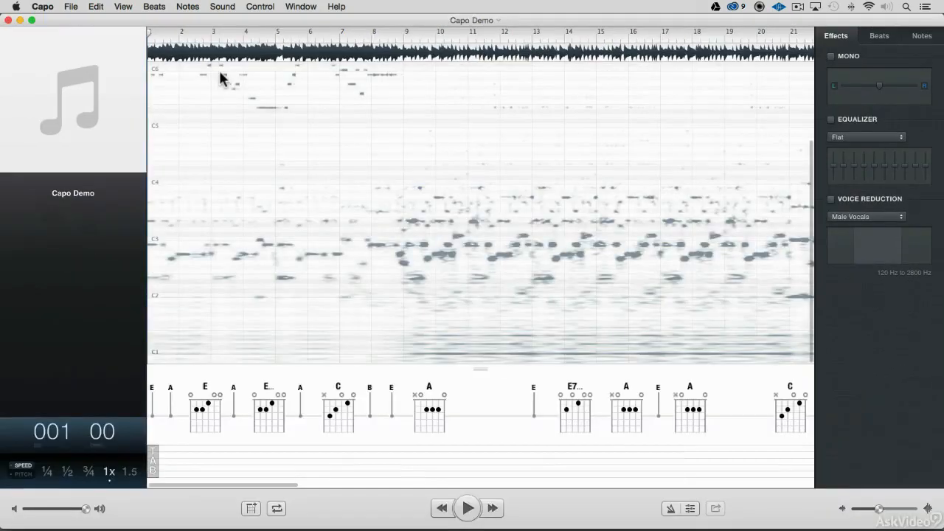
pyautogui.moveTo(283, 426)
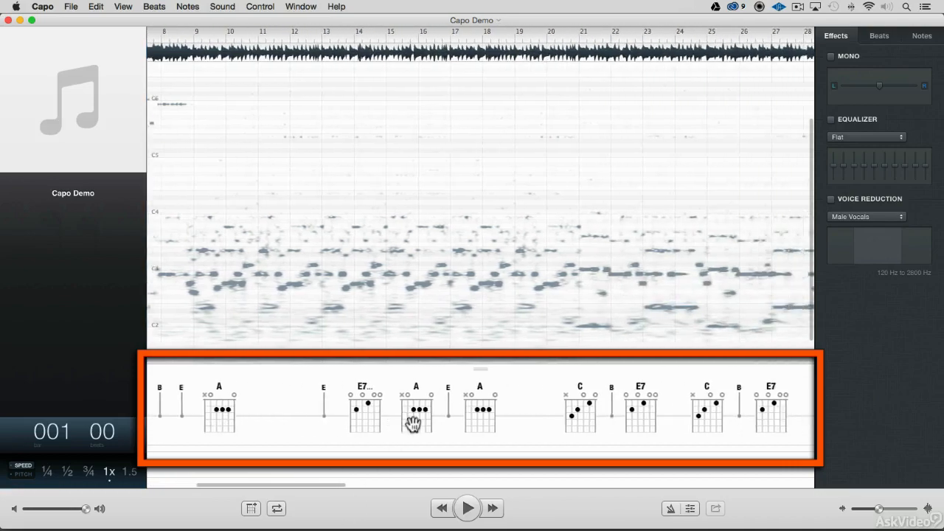
pyautogui.hscroll(3)
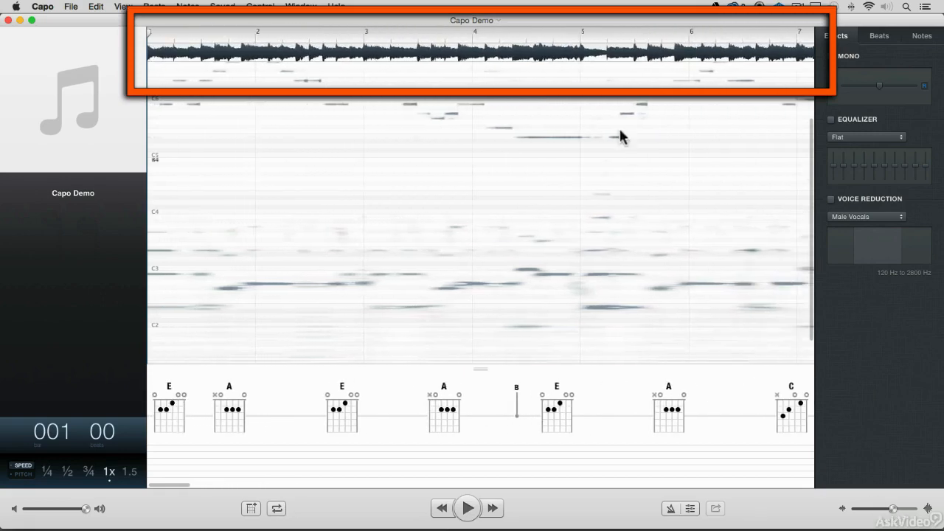
pyautogui.moveTo(415, 76)
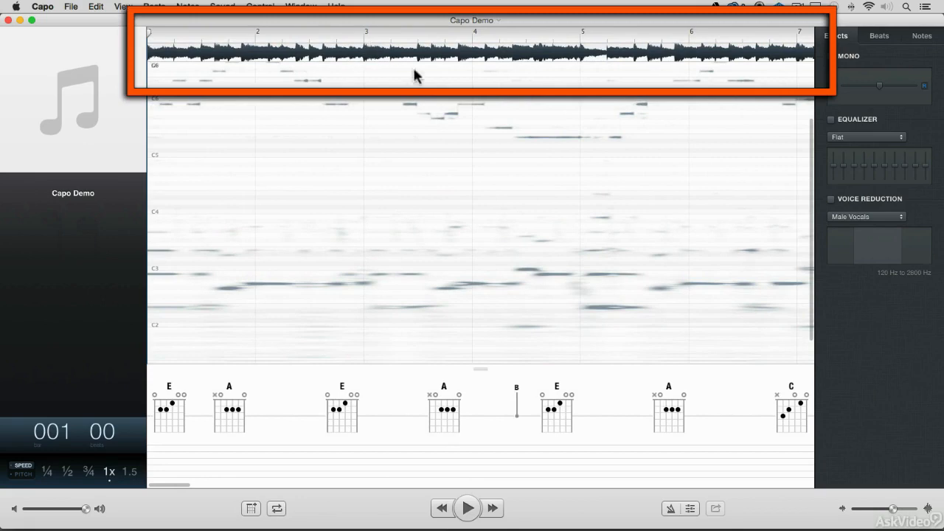
pyautogui.moveTo(690, 50)
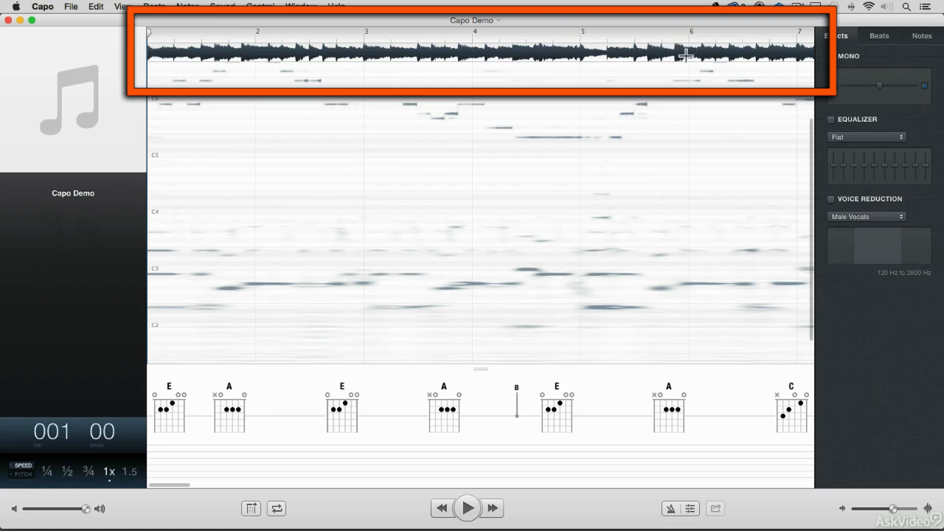
pyautogui.moveTo(695, 54)
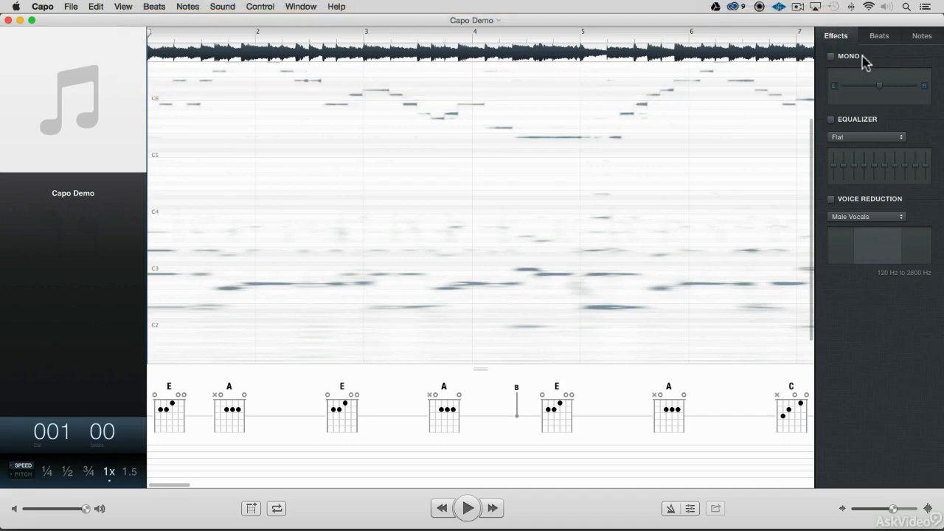
pyautogui.click(879, 35)
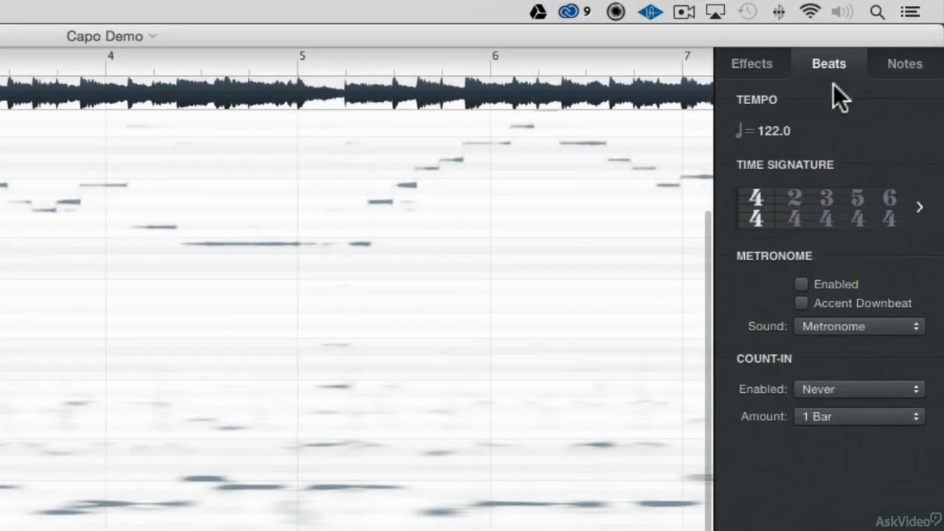
pyautogui.moveTo(840, 142)
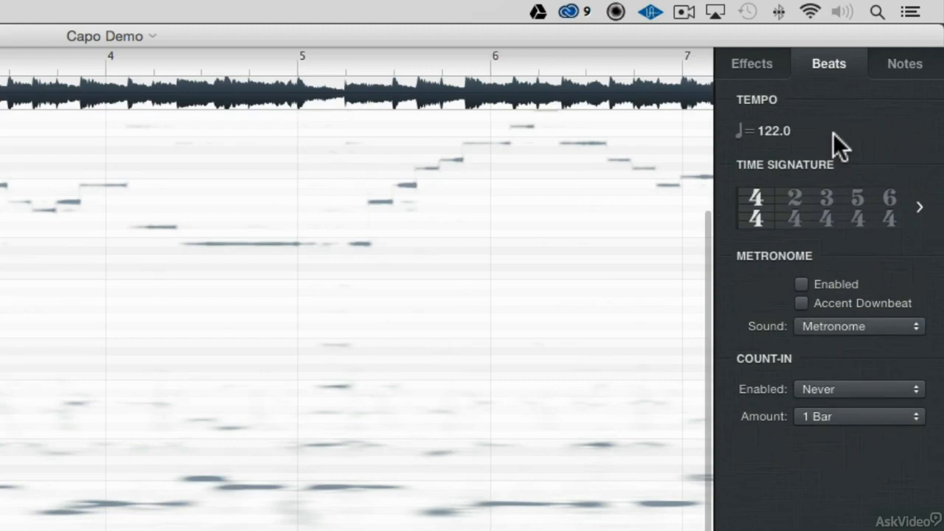
pyautogui.moveTo(760, 211)
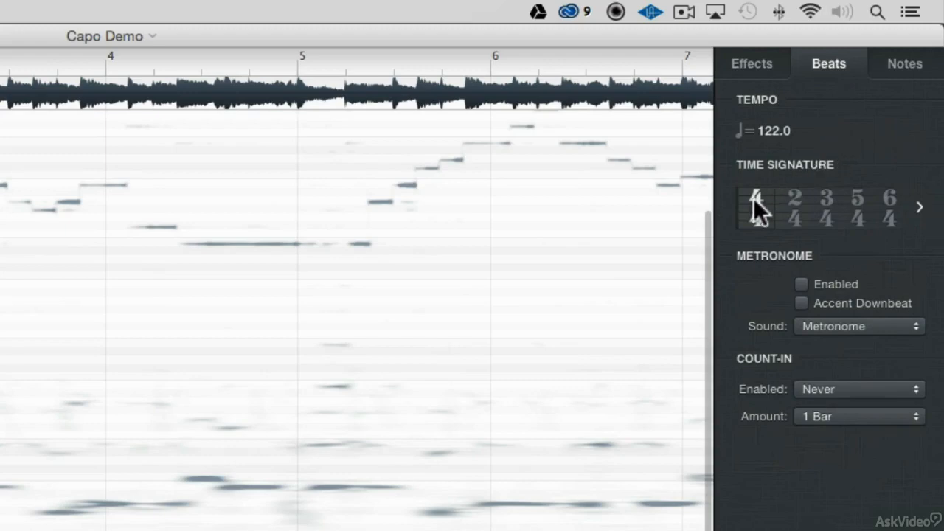
pyautogui.moveTo(771, 161)
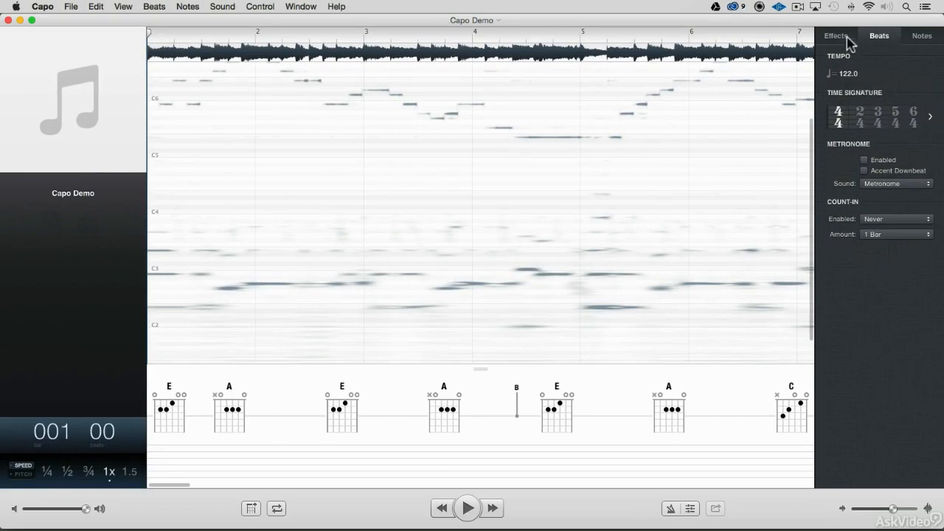
pyautogui.click(835, 35)
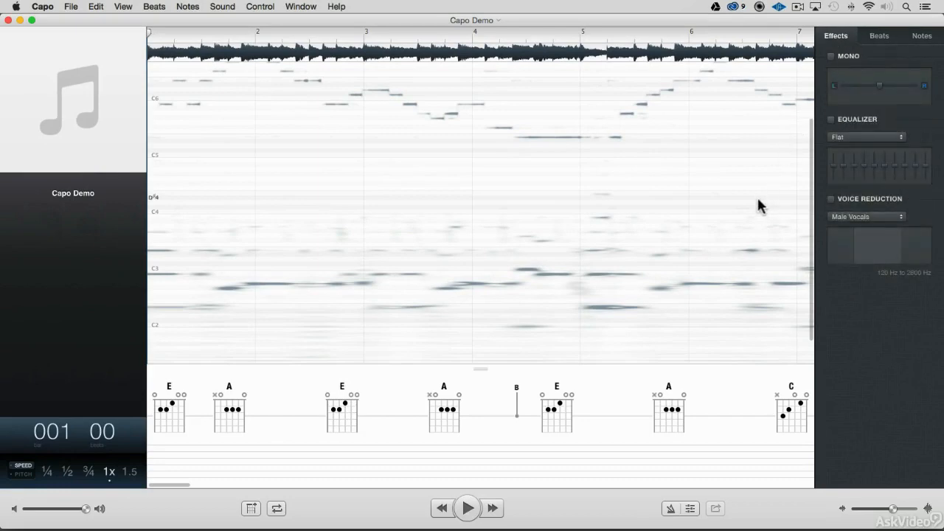